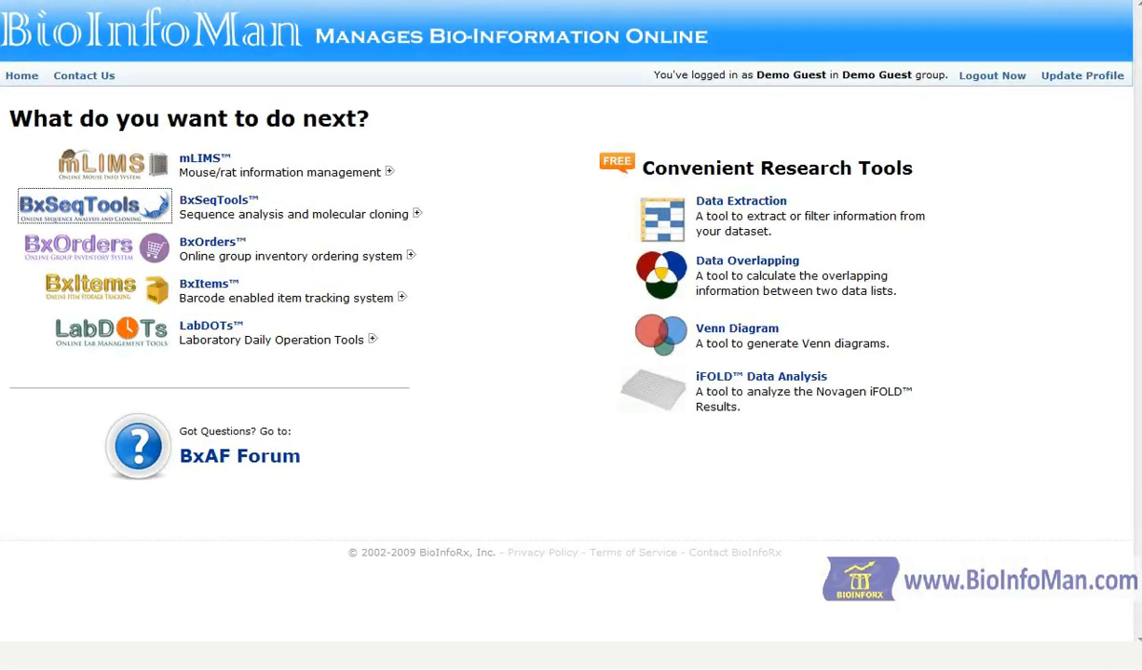
Step: Launch the BxSeqTools module from the BioInfoMan start page
{"action": "left_click", "coordinate": [94, 203]}
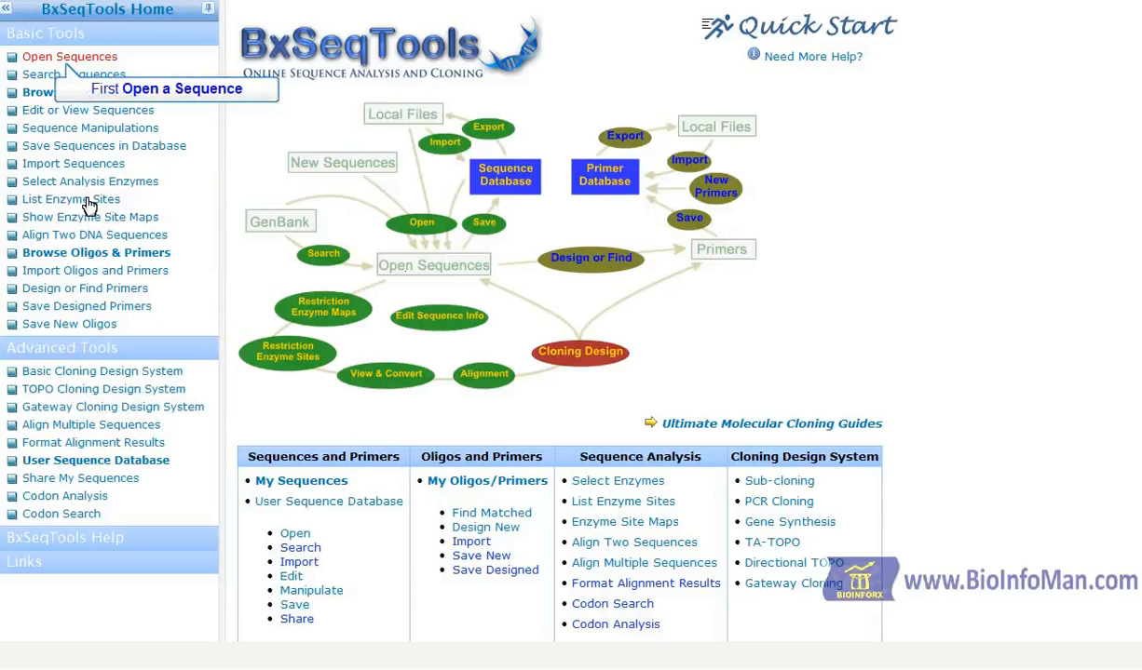
Step: Open Sequences, try GenBank and Local File sources, then list Previously Saved constructs
{"action": "left_click", "coordinate": [69, 55]}
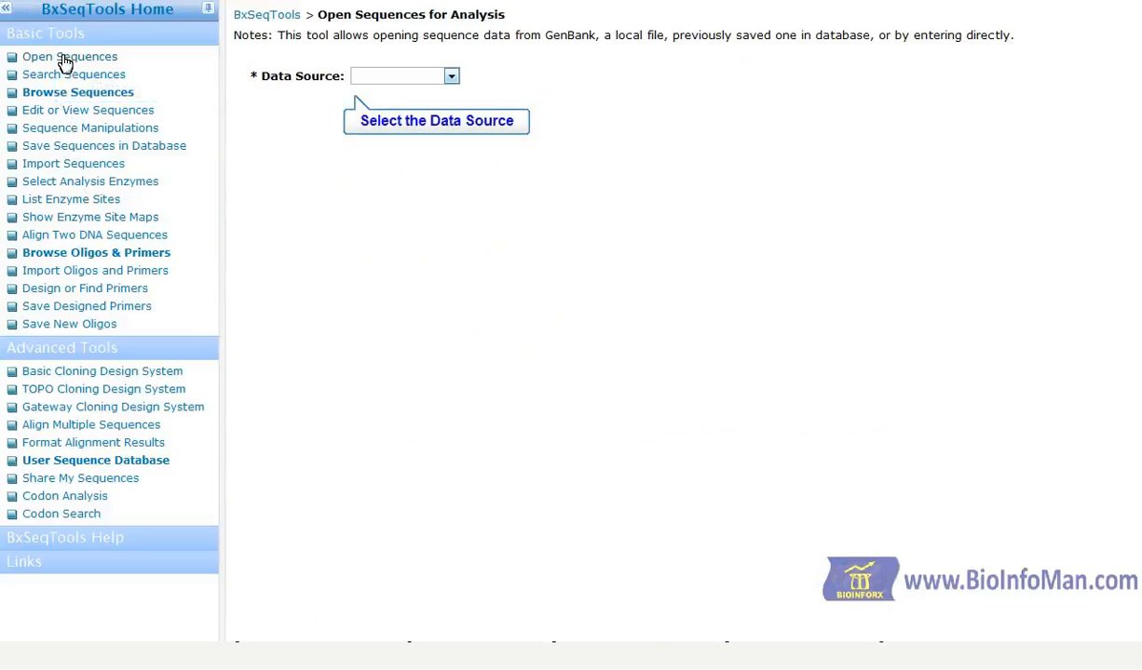
{"action": "left_click", "coordinate": [451, 76]}
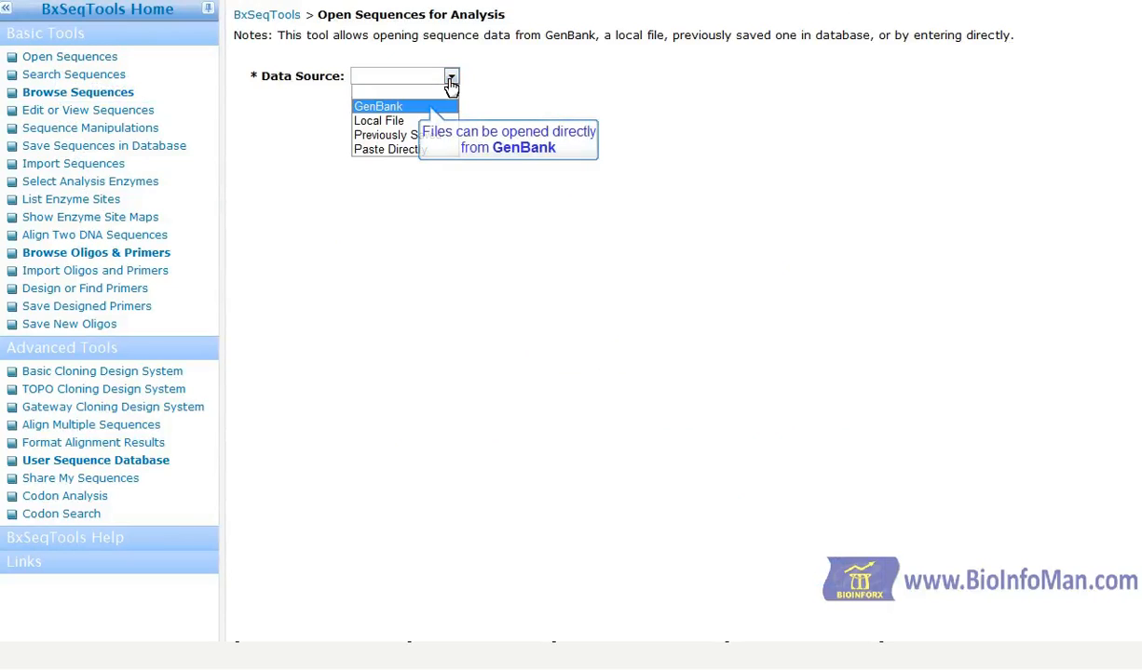
{"action": "left_click", "coordinate": [378, 105]}
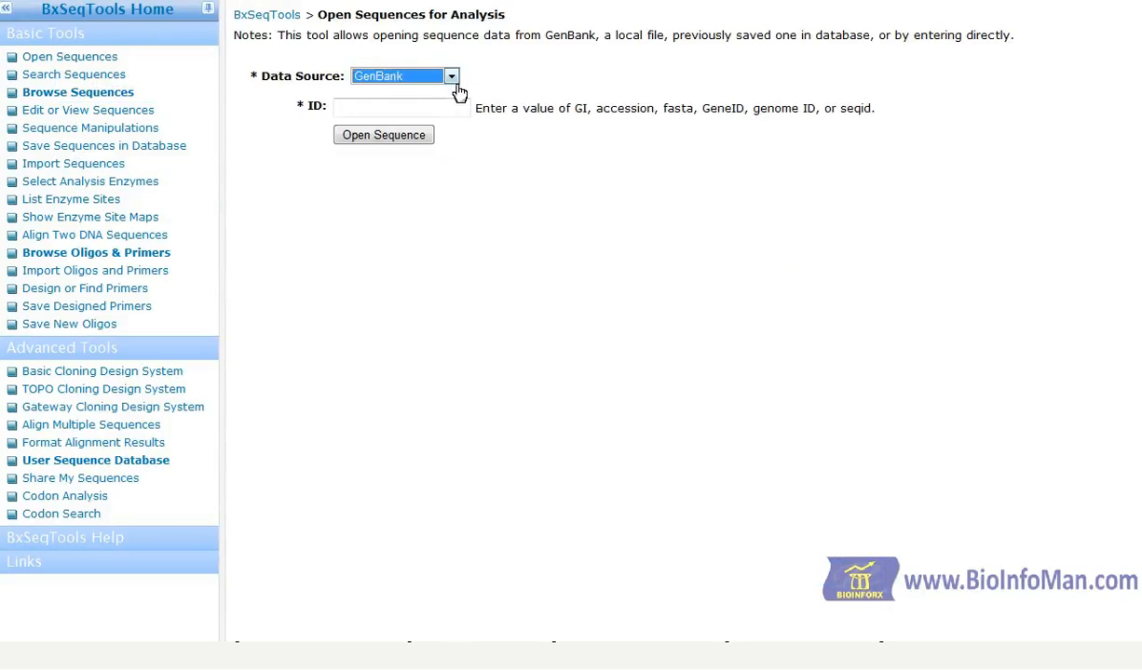
{"action": "left_click", "coordinate": [452, 75]}
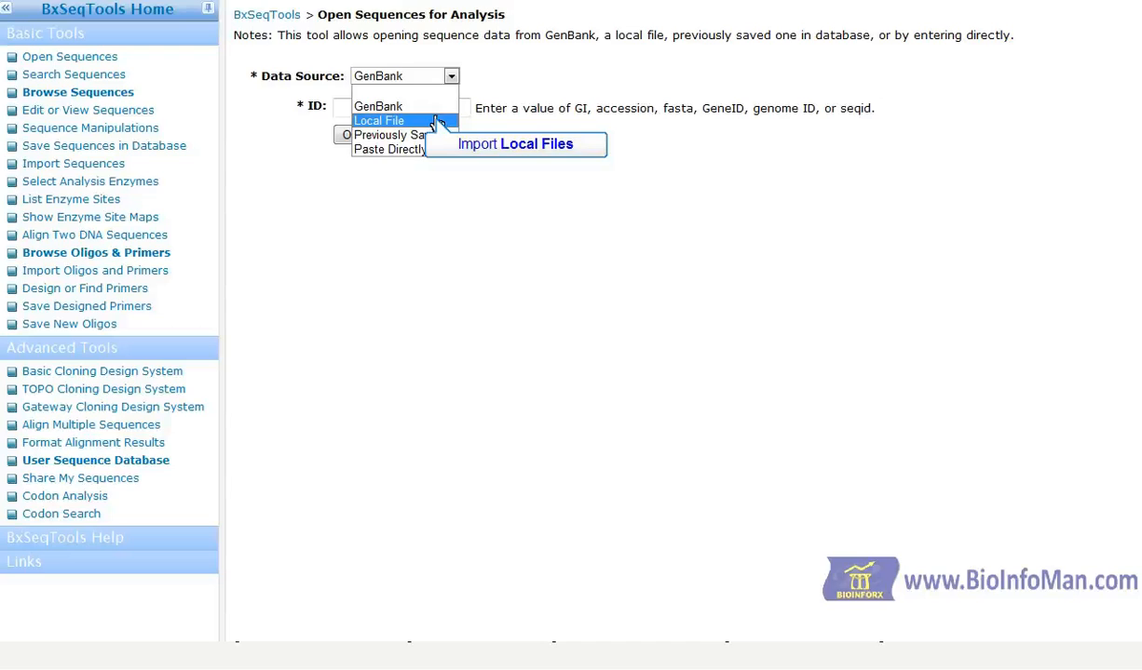
{"action": "left_click", "coordinate": [378, 120]}
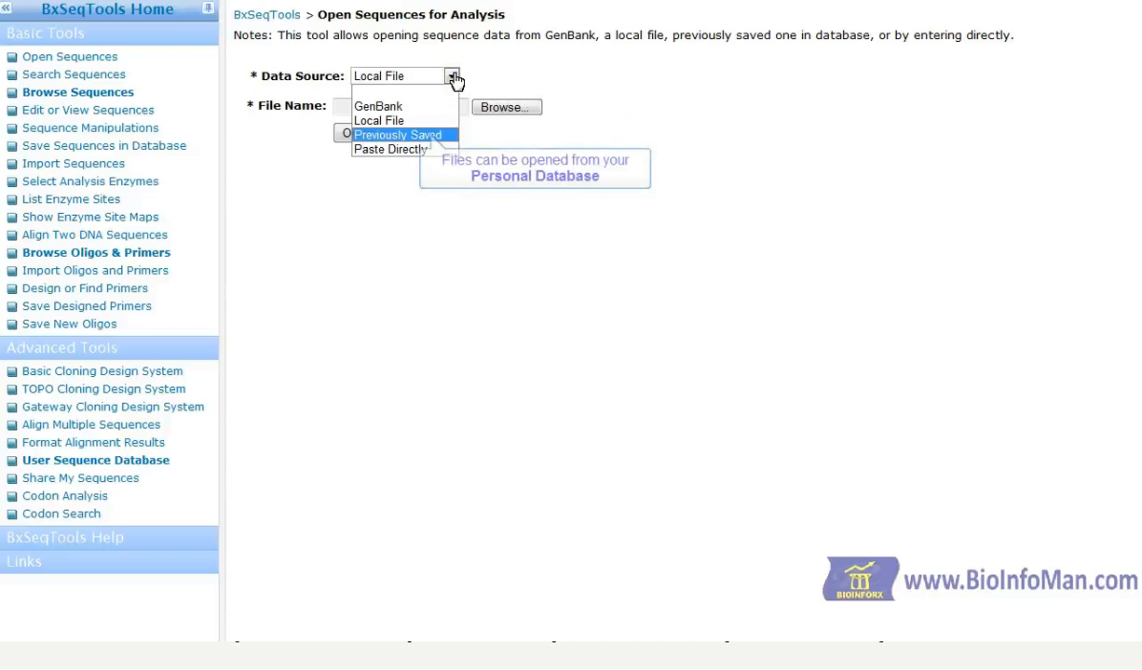
{"action": "left_click", "coordinate": [398, 135]}
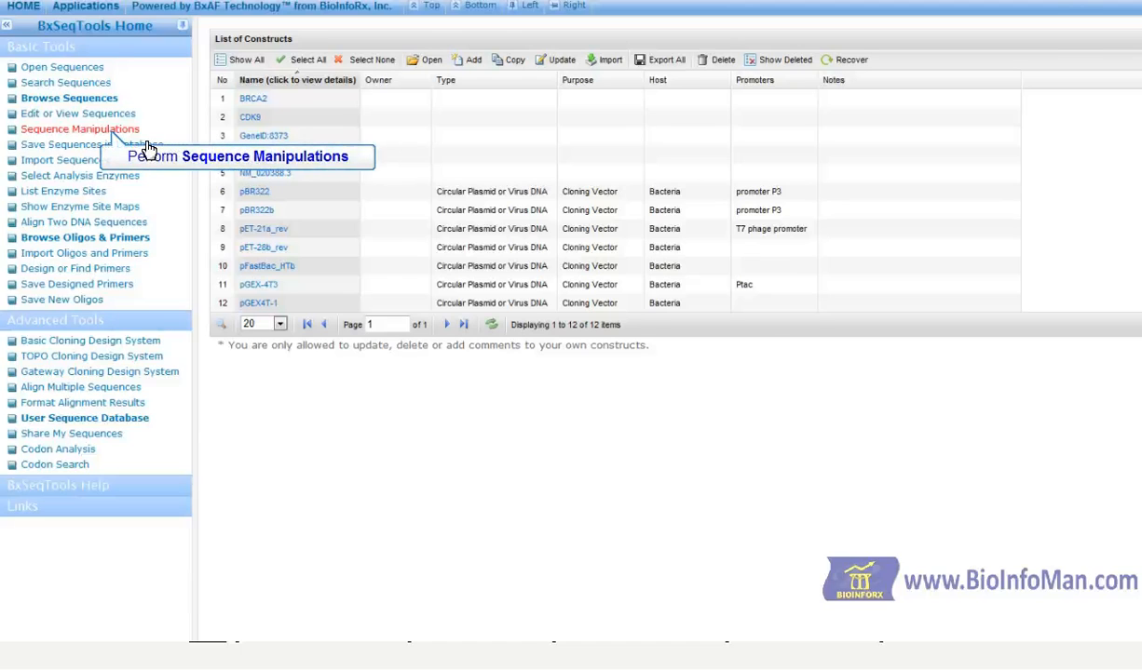
Step: Show the pGEX-4T3 enzyme site map with Linearity set to Linear
{"action": "left_click", "coordinate": [79, 128]}
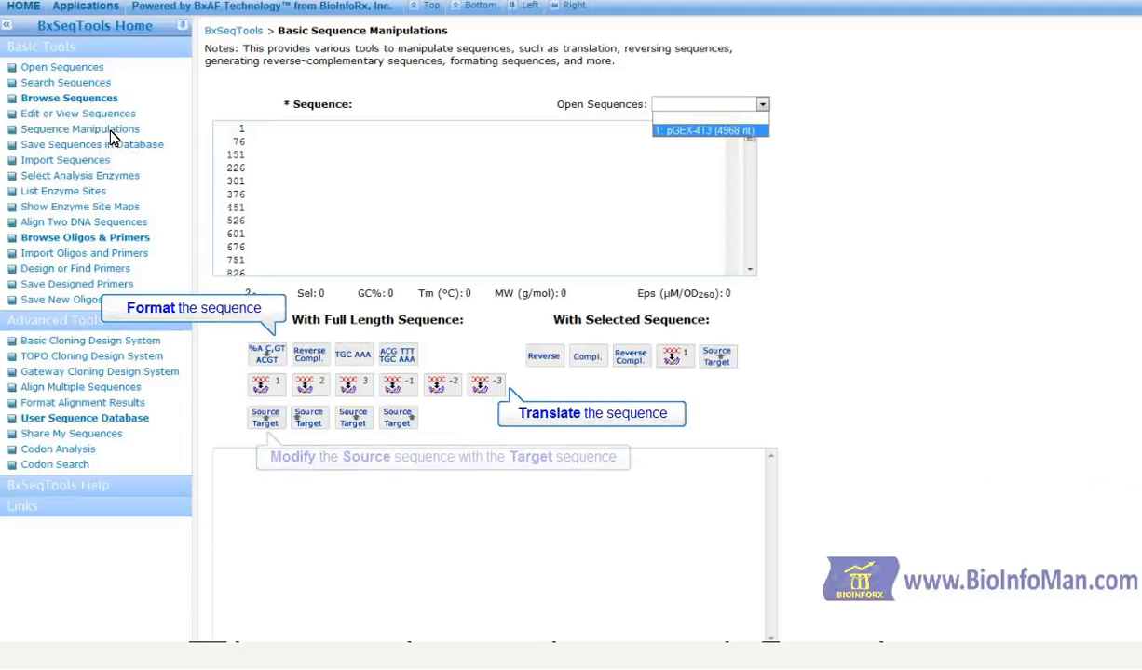
{"action": "mouse_move", "coordinate": [460, 429]}
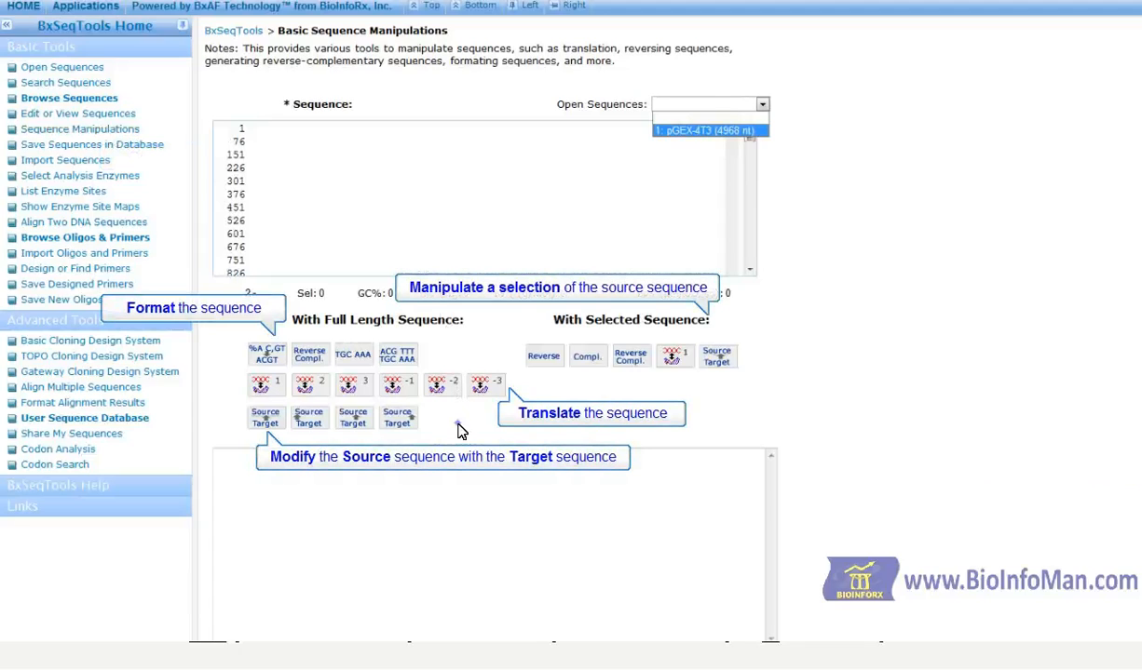
{"action": "left_click", "coordinate": [708, 130]}
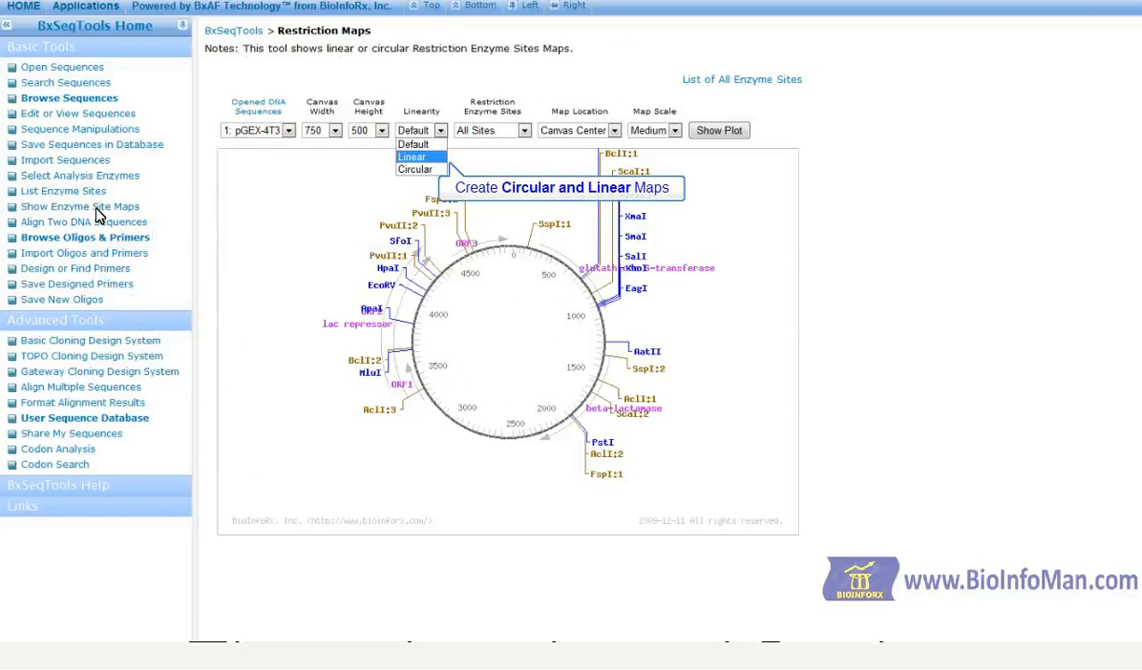
{"action": "left_click", "coordinate": [411, 157]}
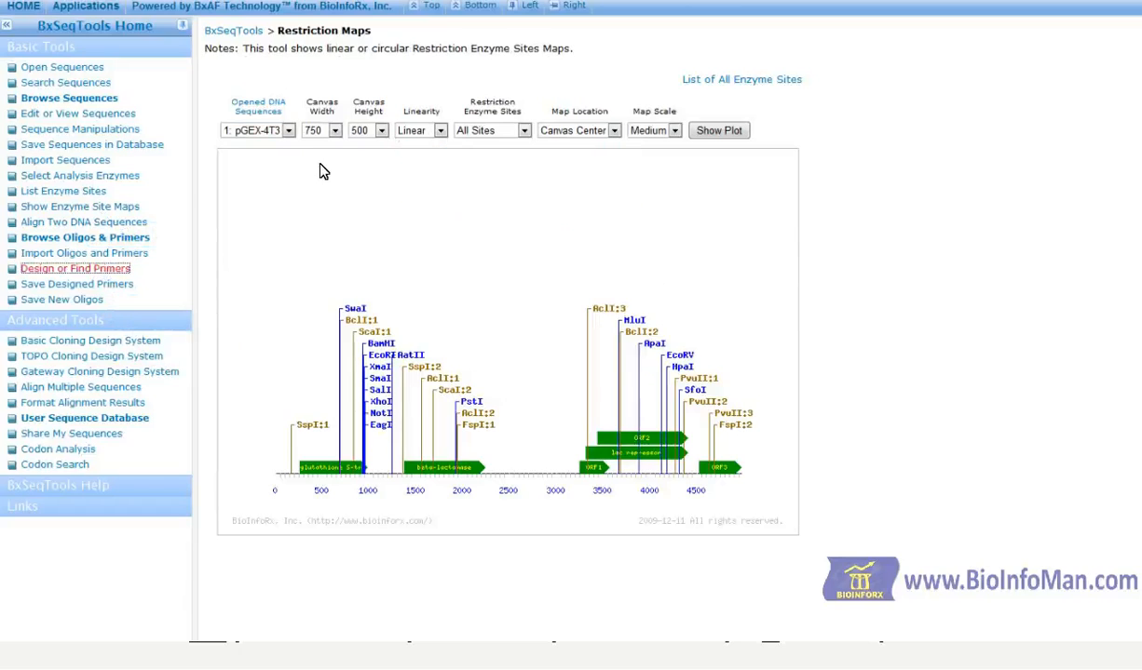
{"action": "mouse_move", "coordinate": [98, 276]}
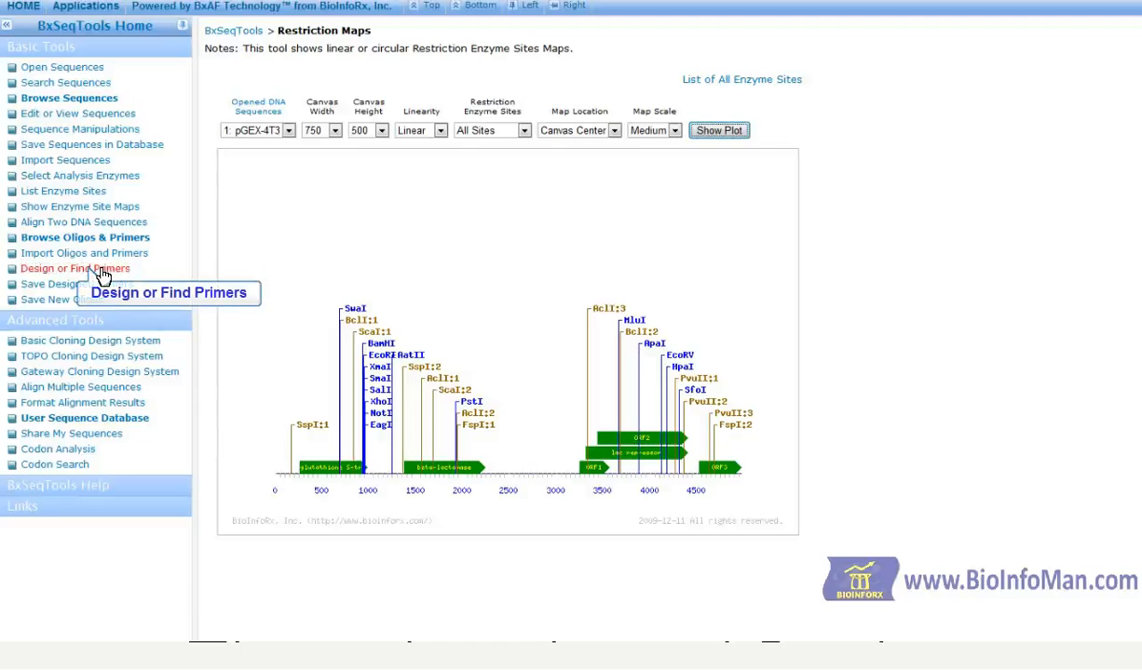
Step: Find matched primers for pGEX-4T3, design ten sequencing primers, and close the results
{"action": "left_click", "coordinate": [75, 268]}
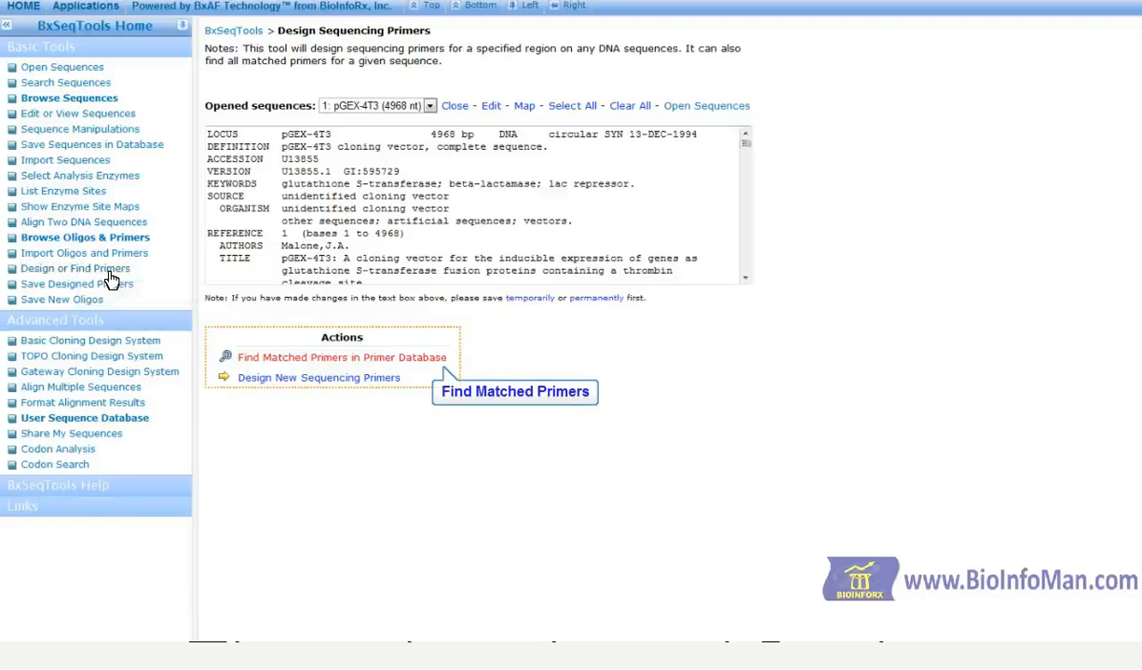
{"action": "left_click", "coordinate": [340, 358]}
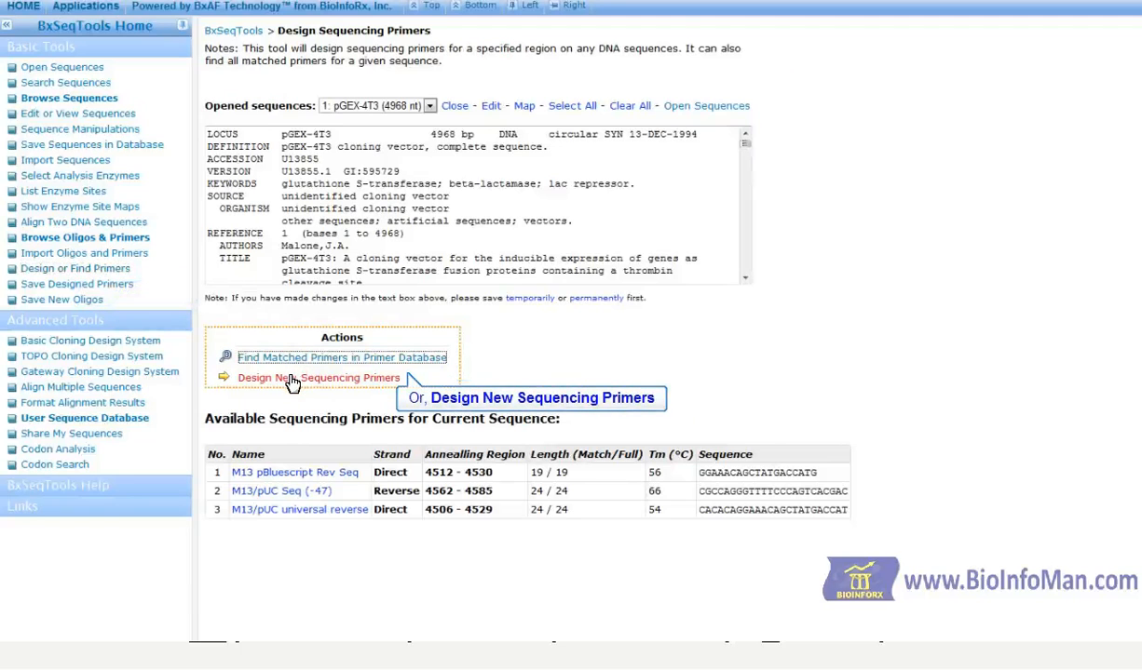
{"action": "left_click", "coordinate": [417, 618]}
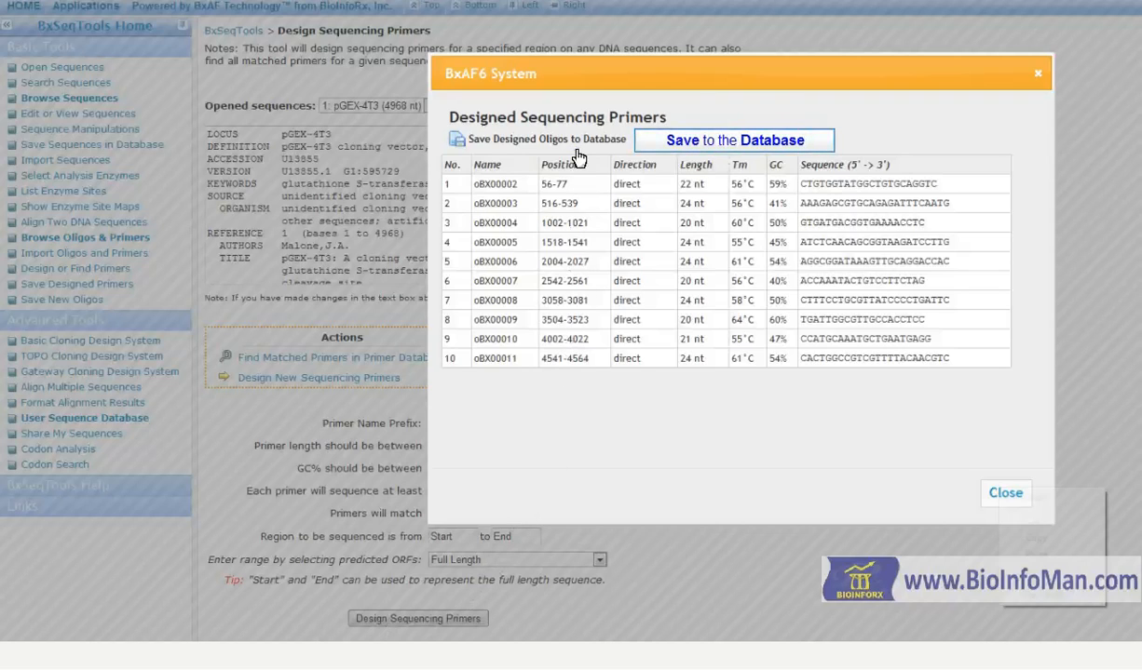
{"action": "left_click", "coordinate": [1005, 492]}
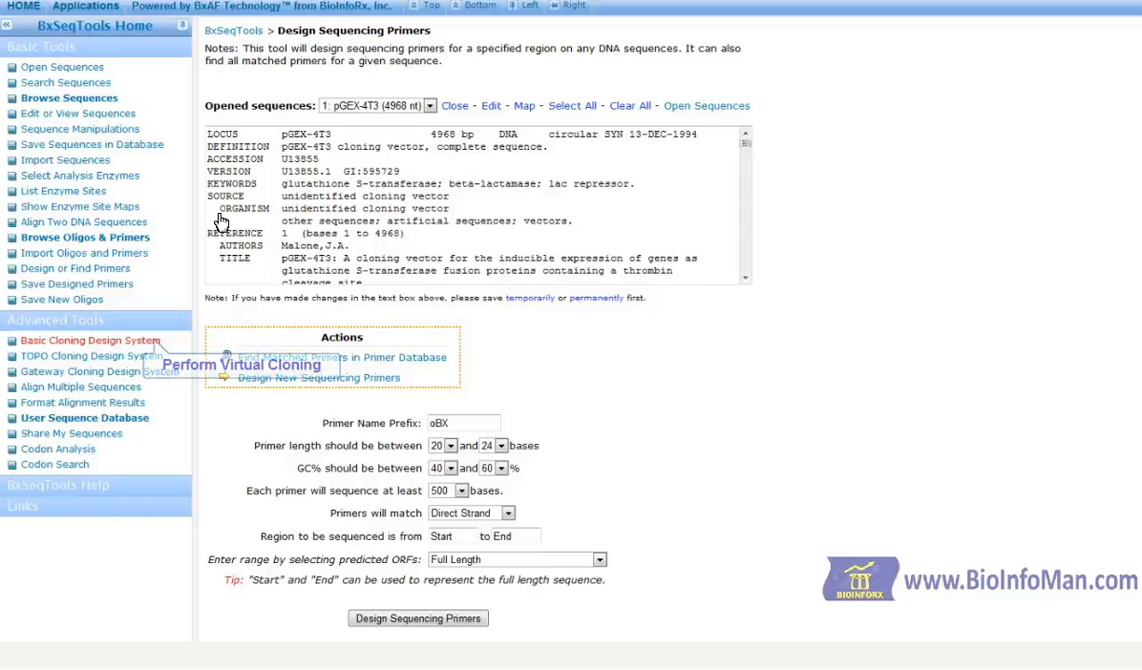
Step: In Basic Cloning Design, set Insert Site 2 to BamHI:0 and show the cloning results
{"action": "left_click", "coordinate": [88, 341]}
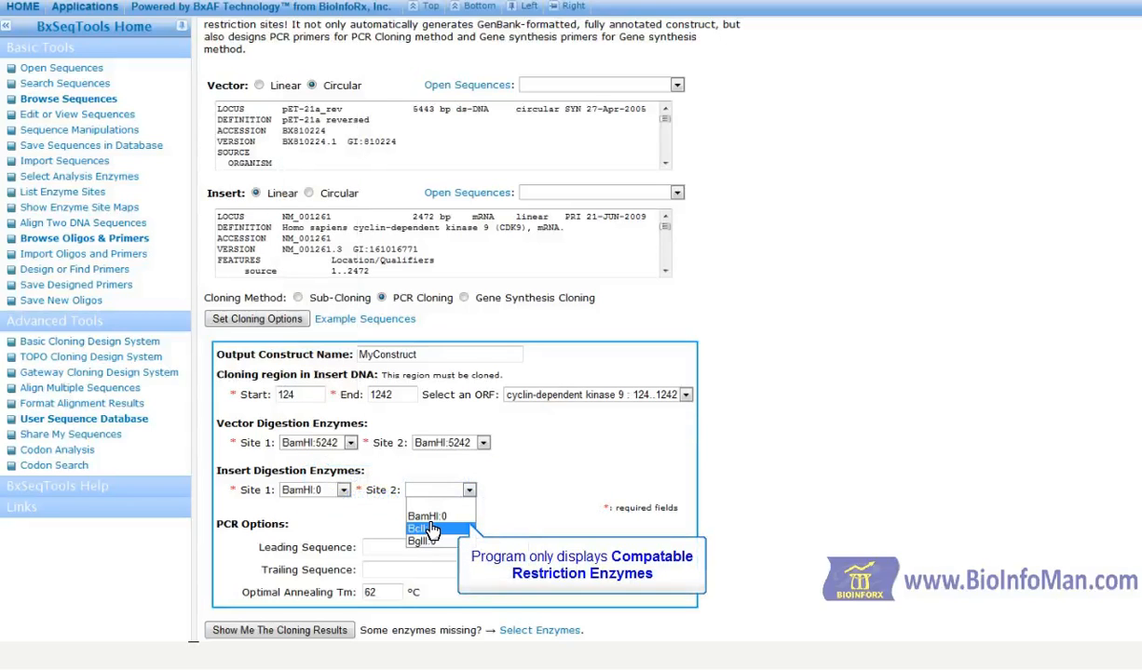
{"action": "left_click", "coordinate": [427, 516]}
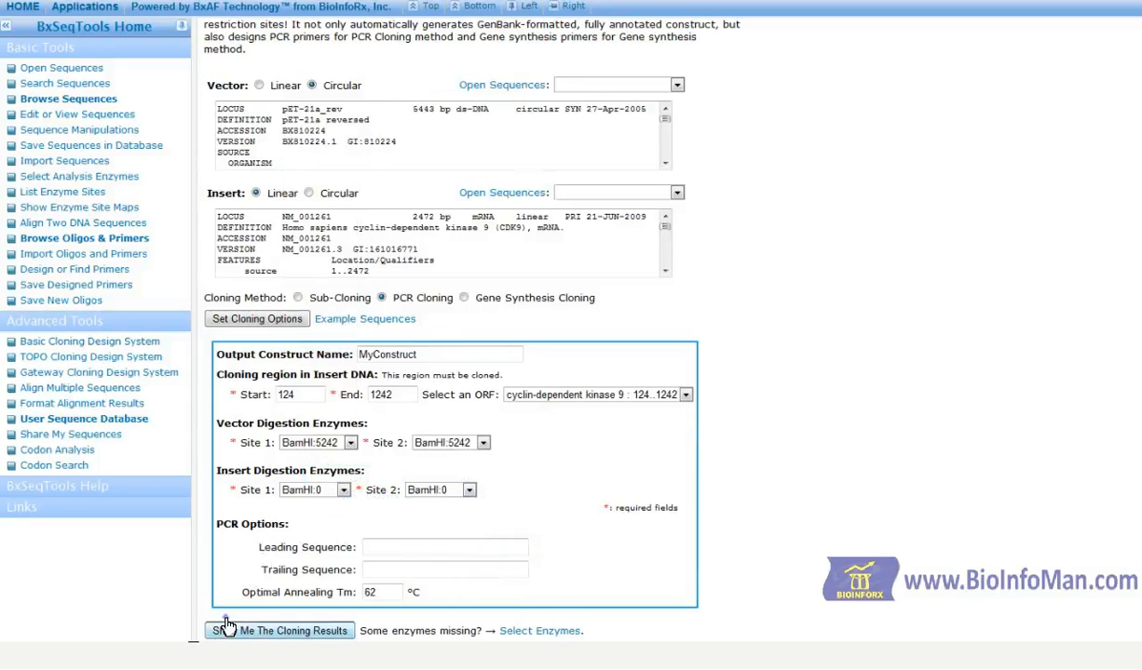
{"action": "left_click", "coordinate": [278, 631]}
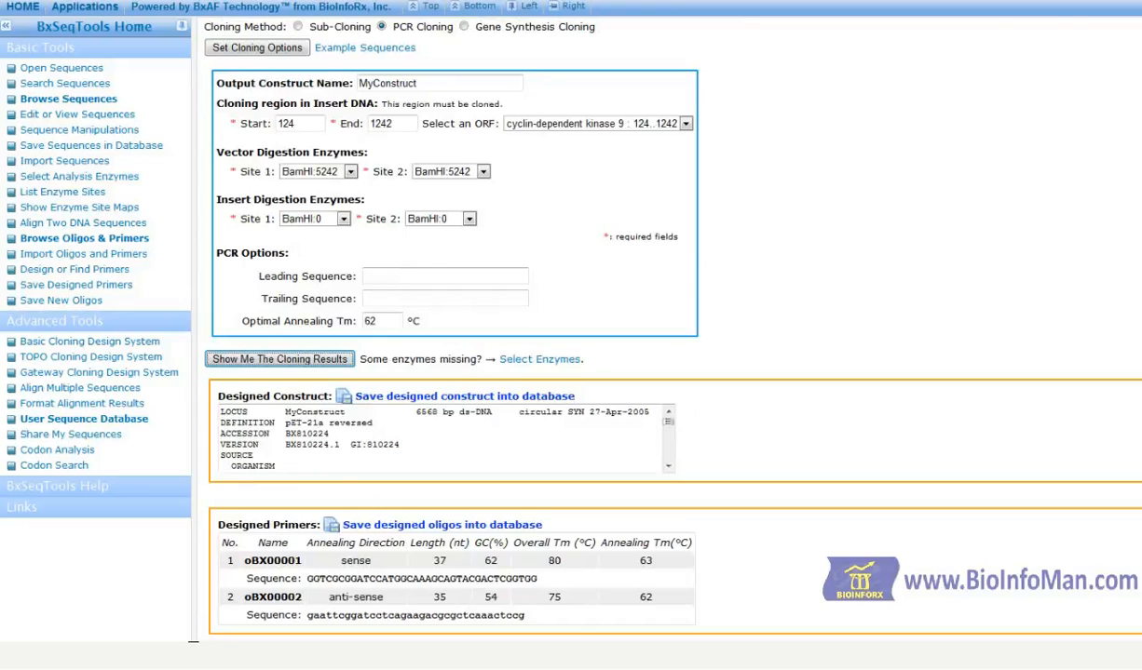